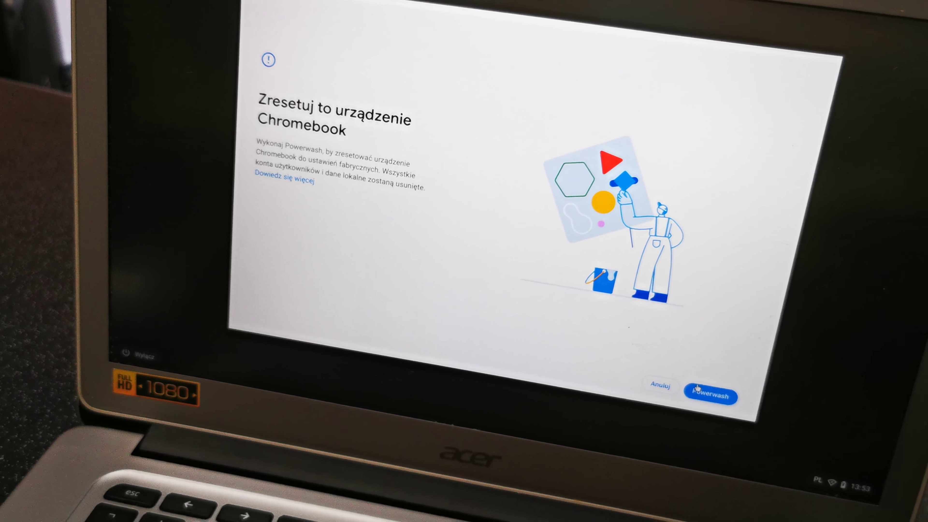
# Step: Start Powerwash from the Reset this Chromebook screen and confirm wiping to factory settings
pyautogui.click(710, 396)
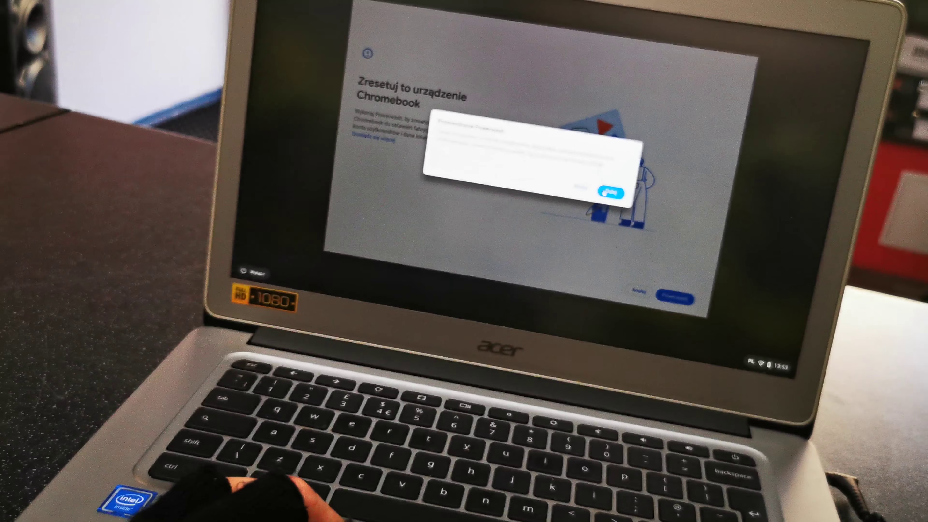
pyautogui.click(611, 192)
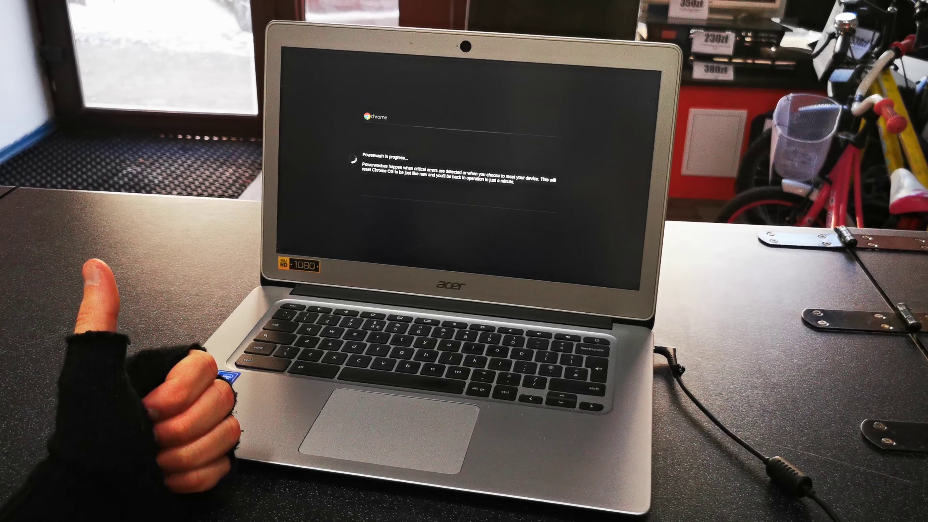